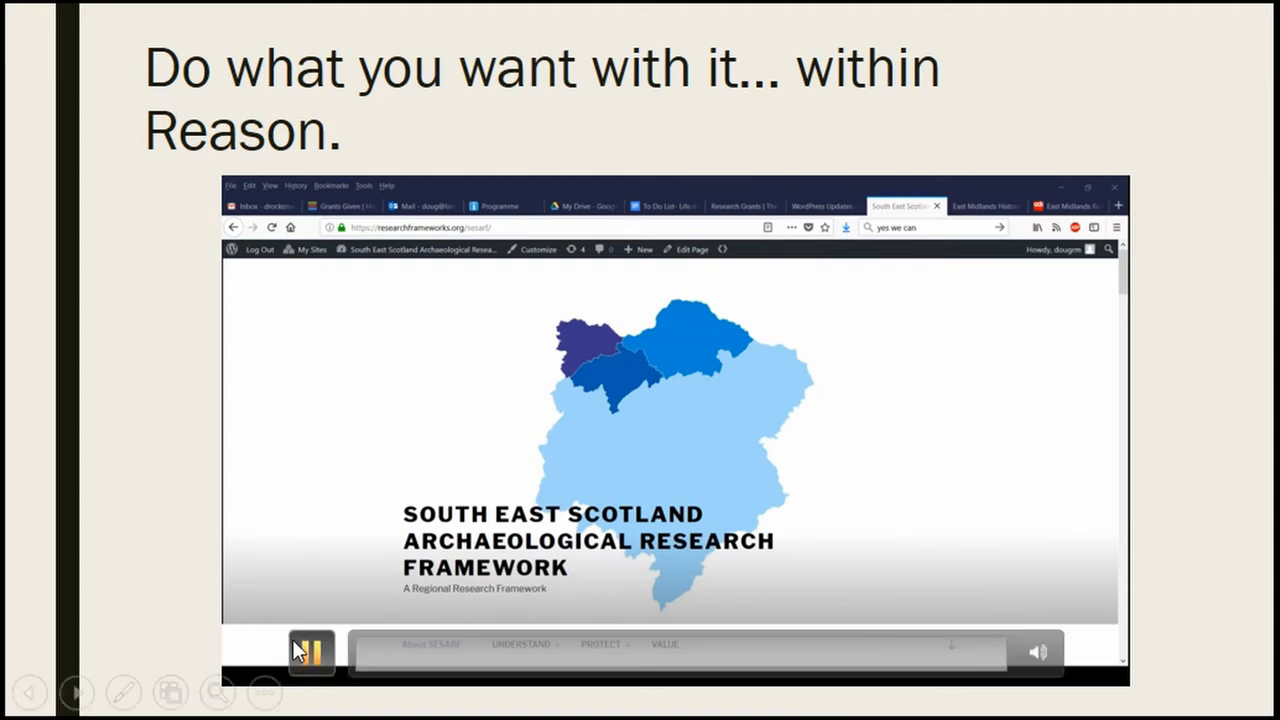
Step: Play the recording through the SESARF site tour to the East Midlands framework homepage
left_click(311, 652)
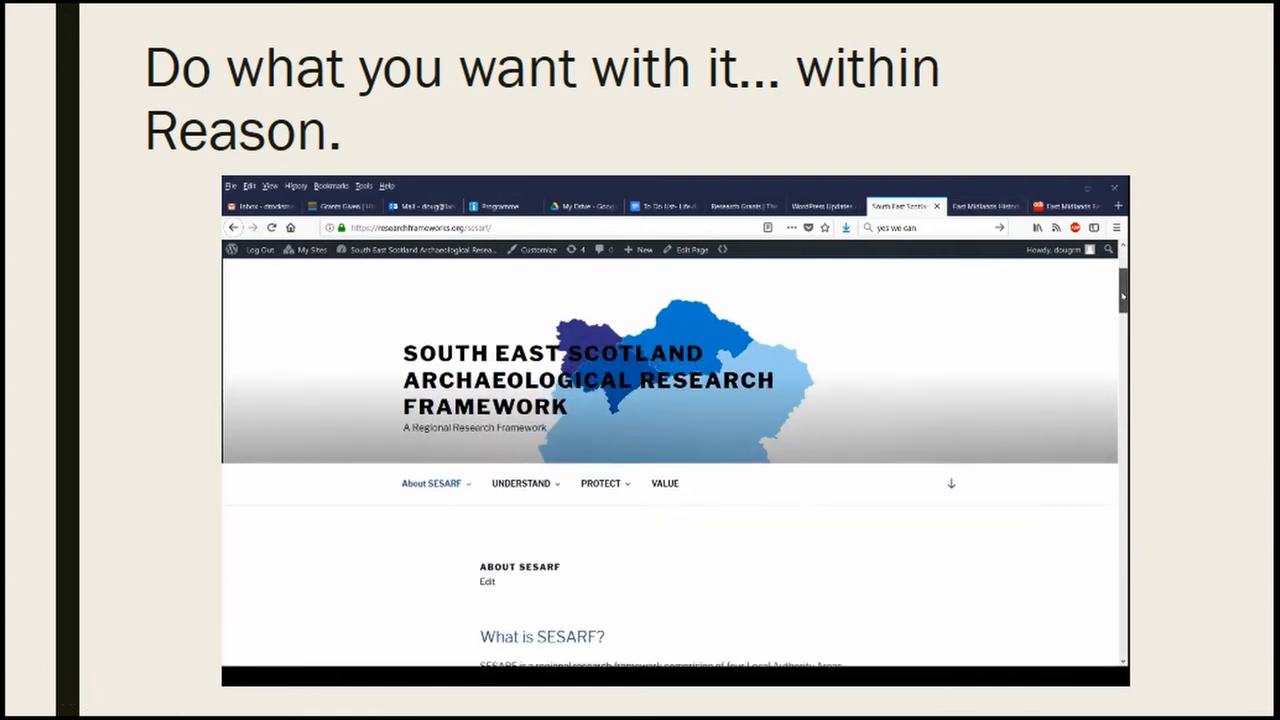
scroll("down", 3)
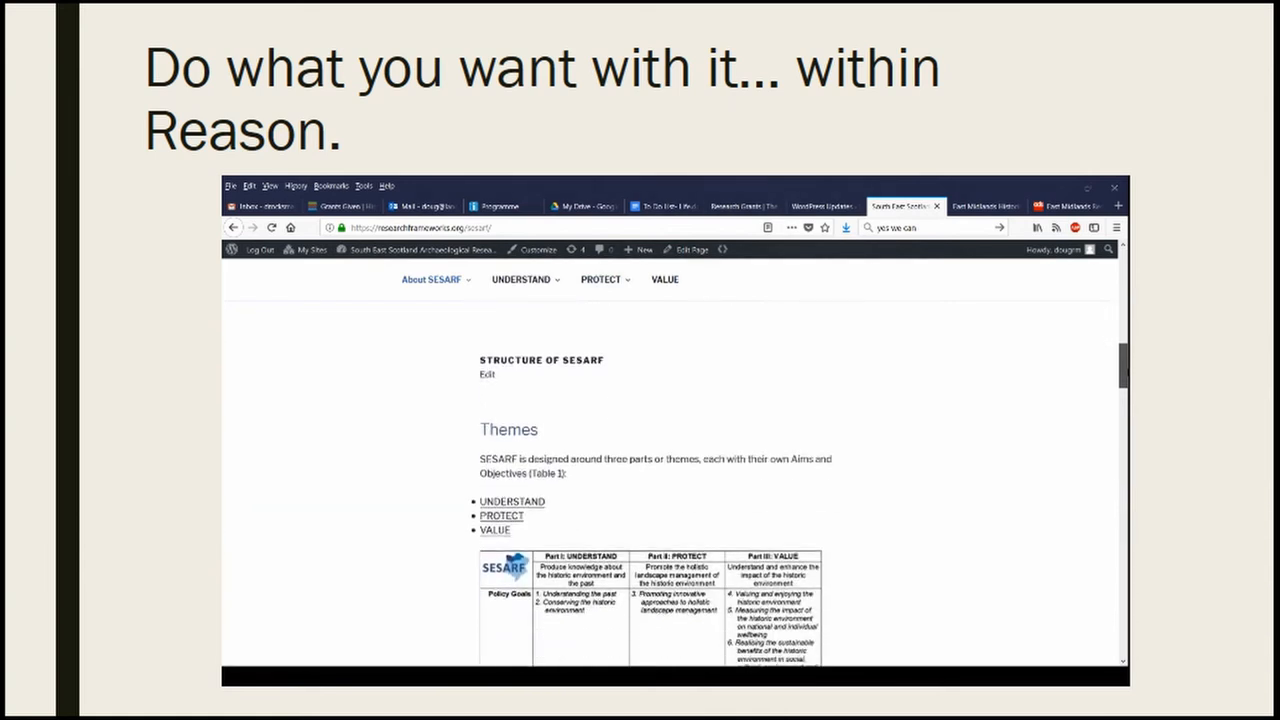
scroll("down", 3)
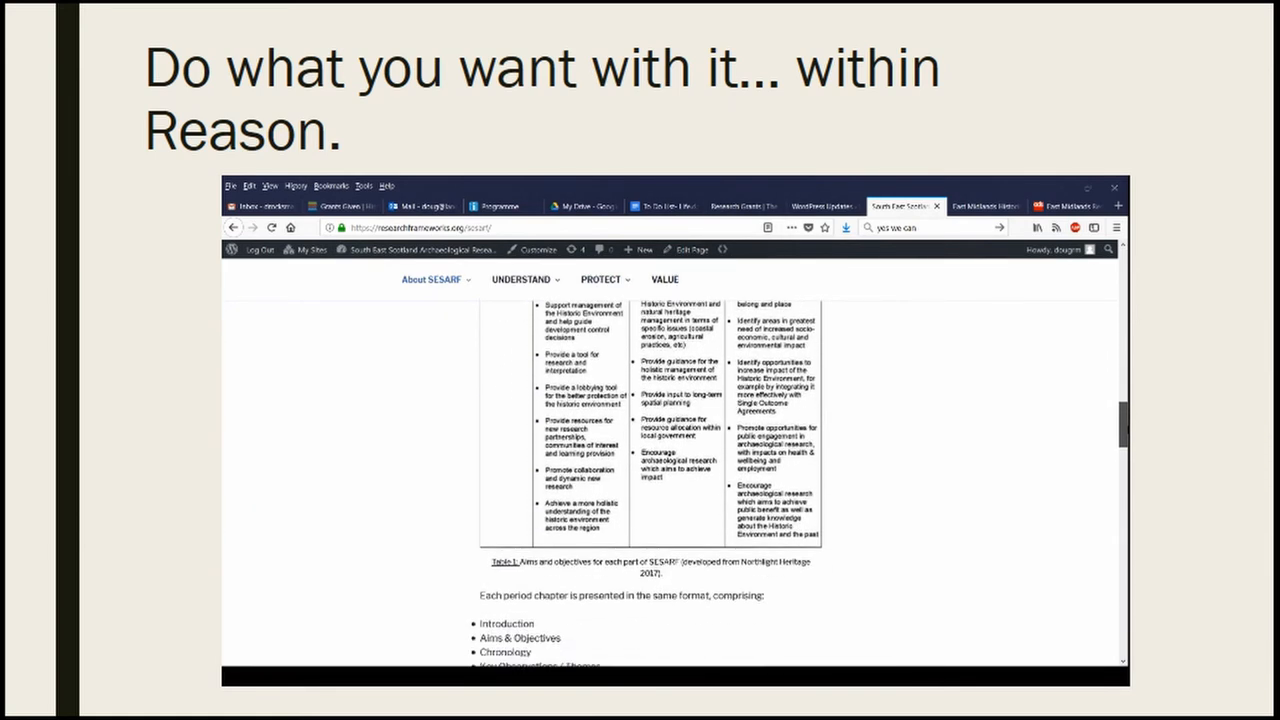
scroll("down", 3)
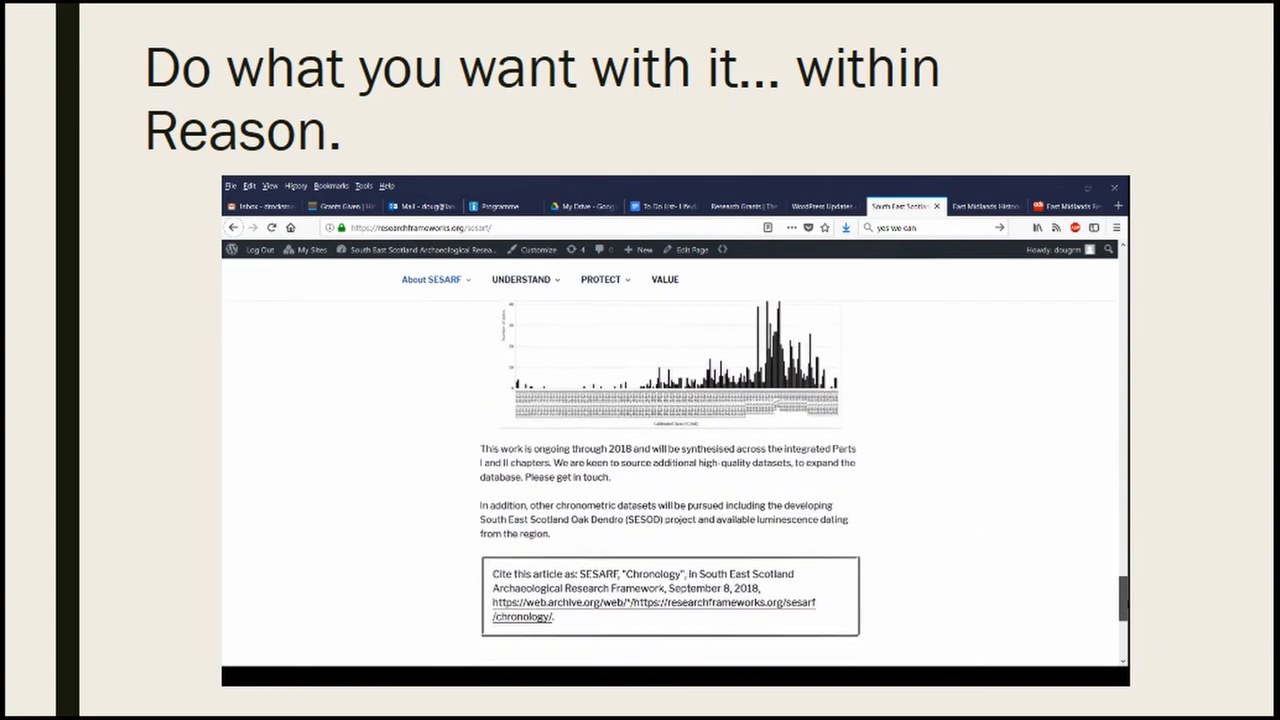
scroll("down", 3)
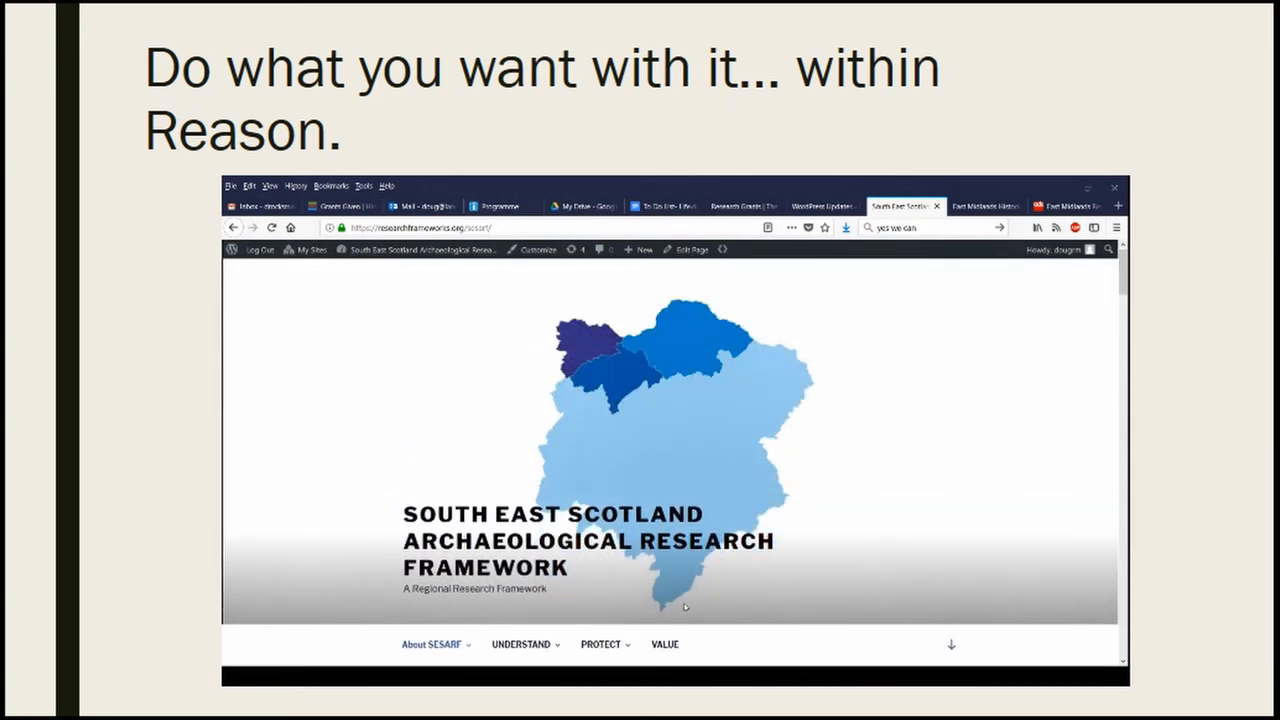
left_click(664, 644)
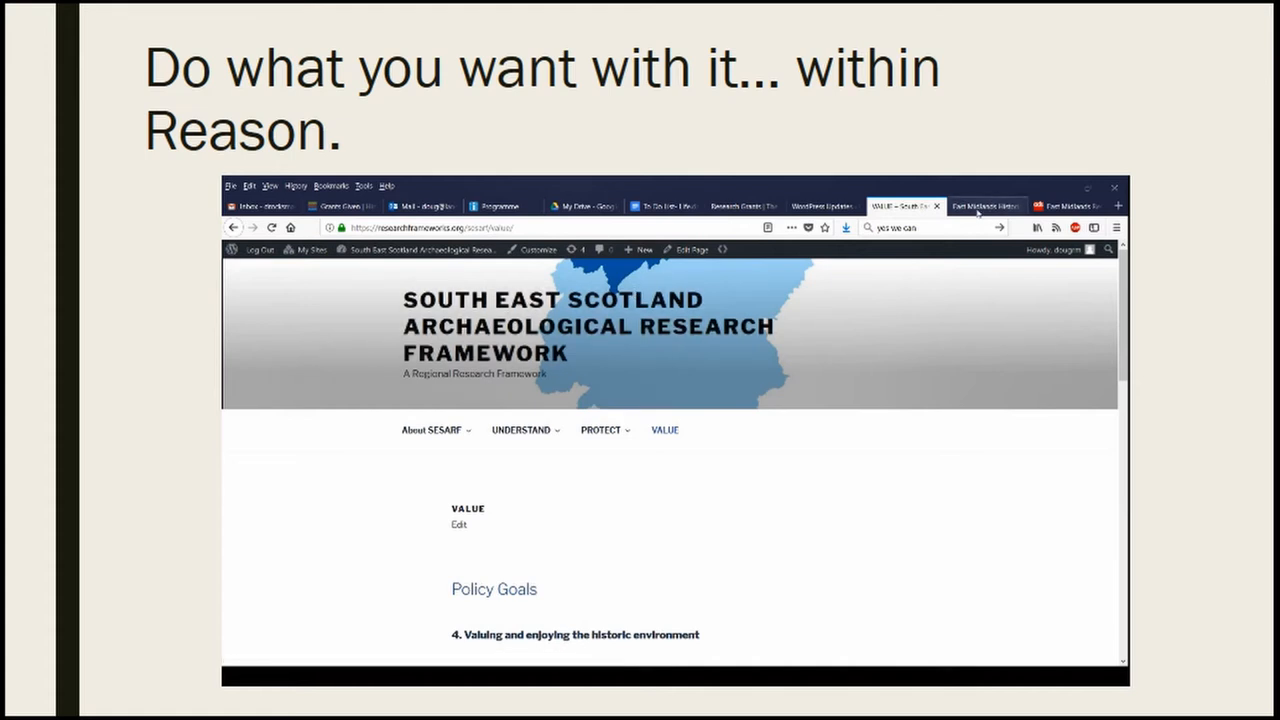
left_click(985, 206)
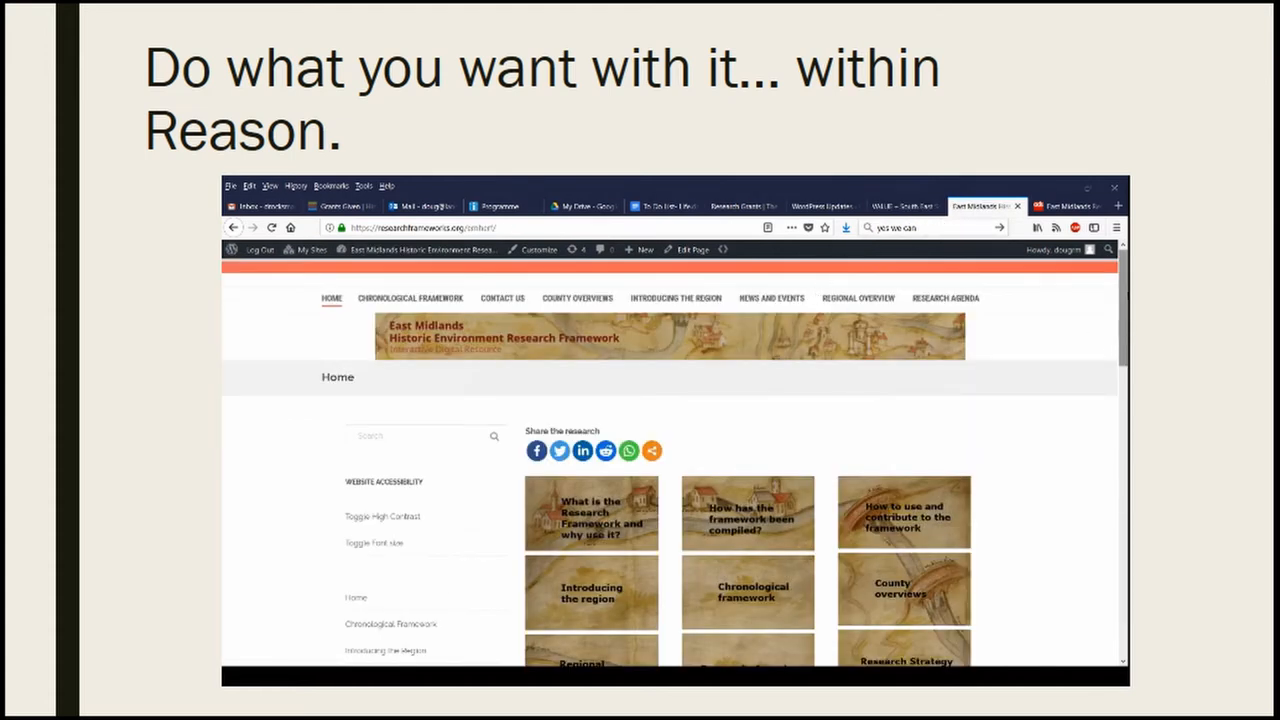
Step: Watch the East Midlands new site and older wiki pages until the SESARF homepage returns
scroll("down", 3)
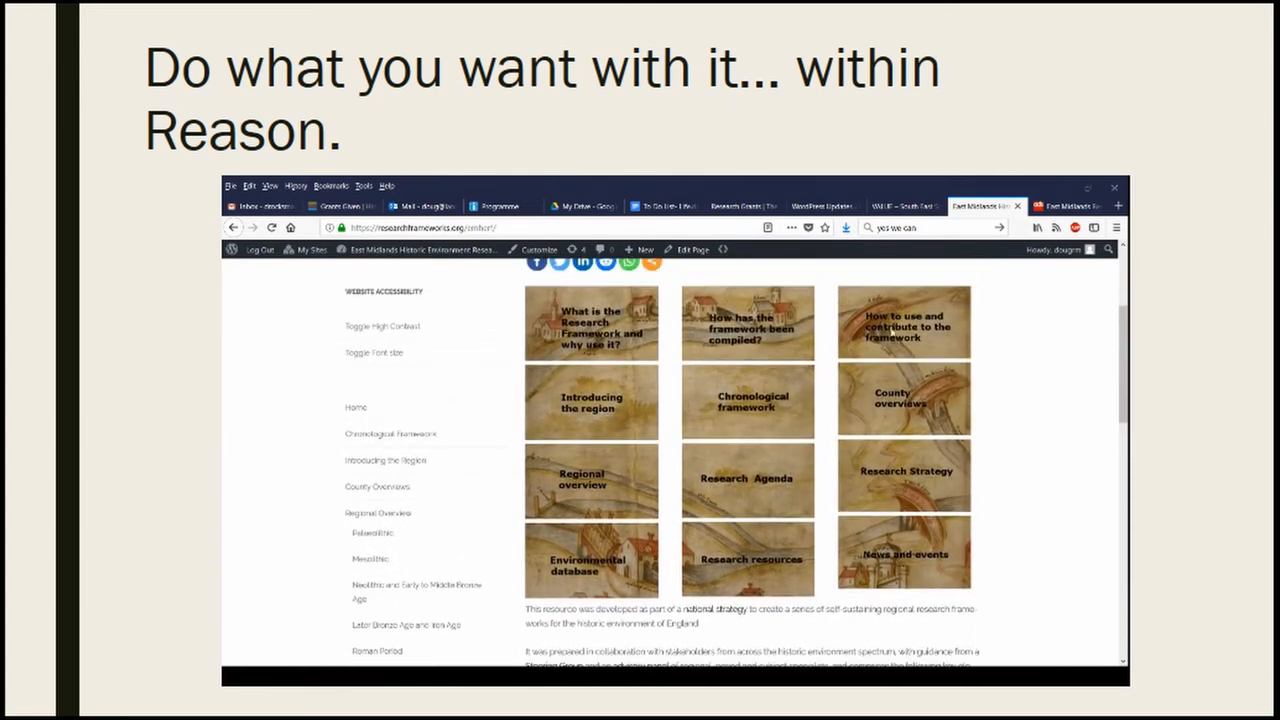
mouse_move(983, 542)
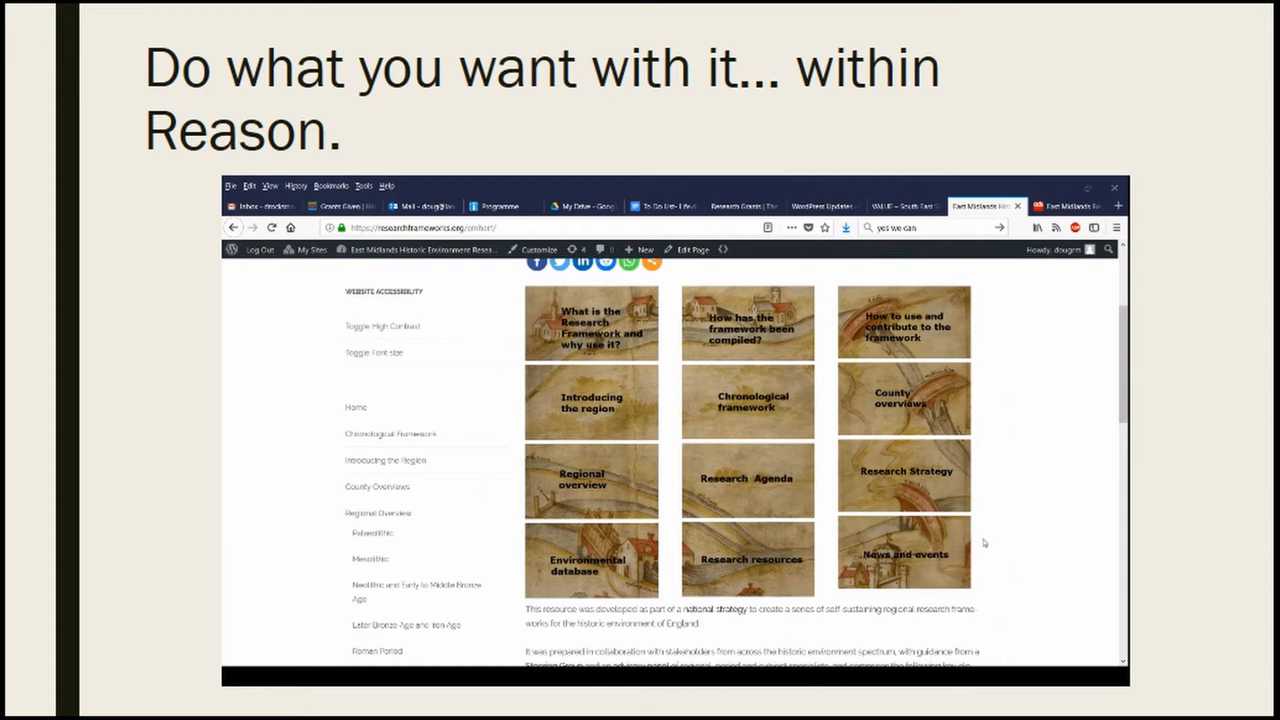
mouse_move(458, 514)
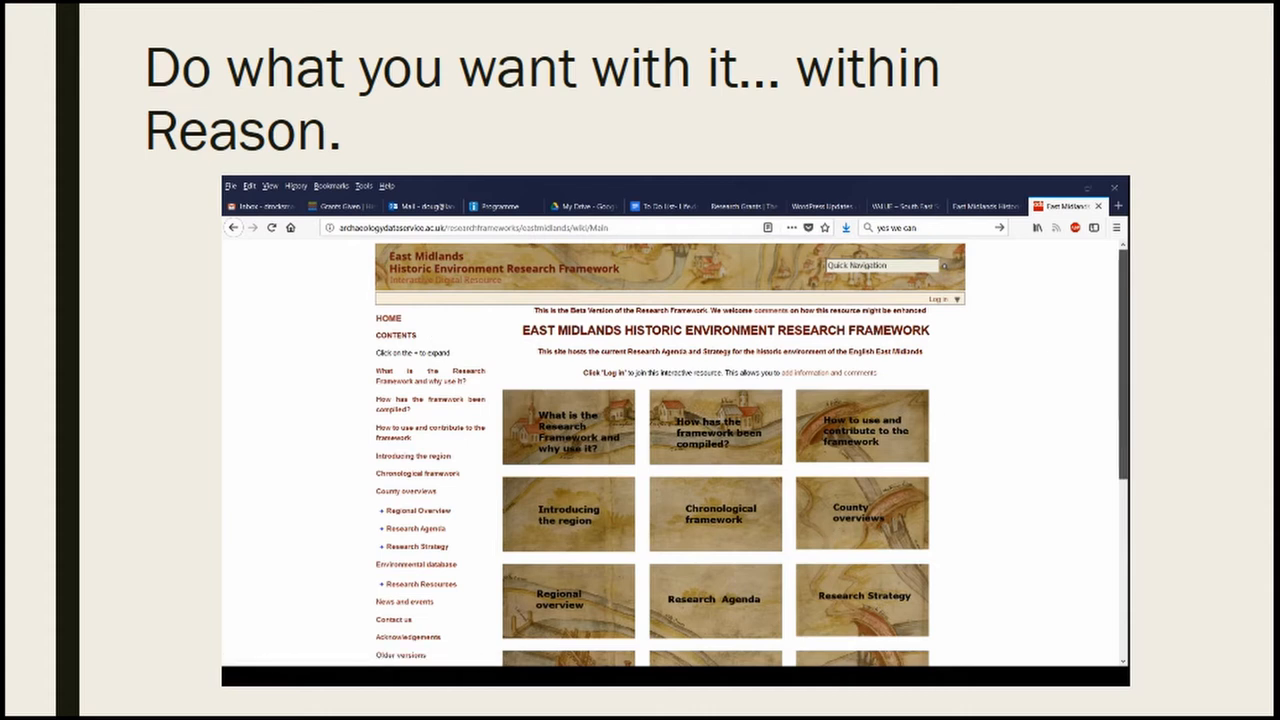
scroll("down", 3)
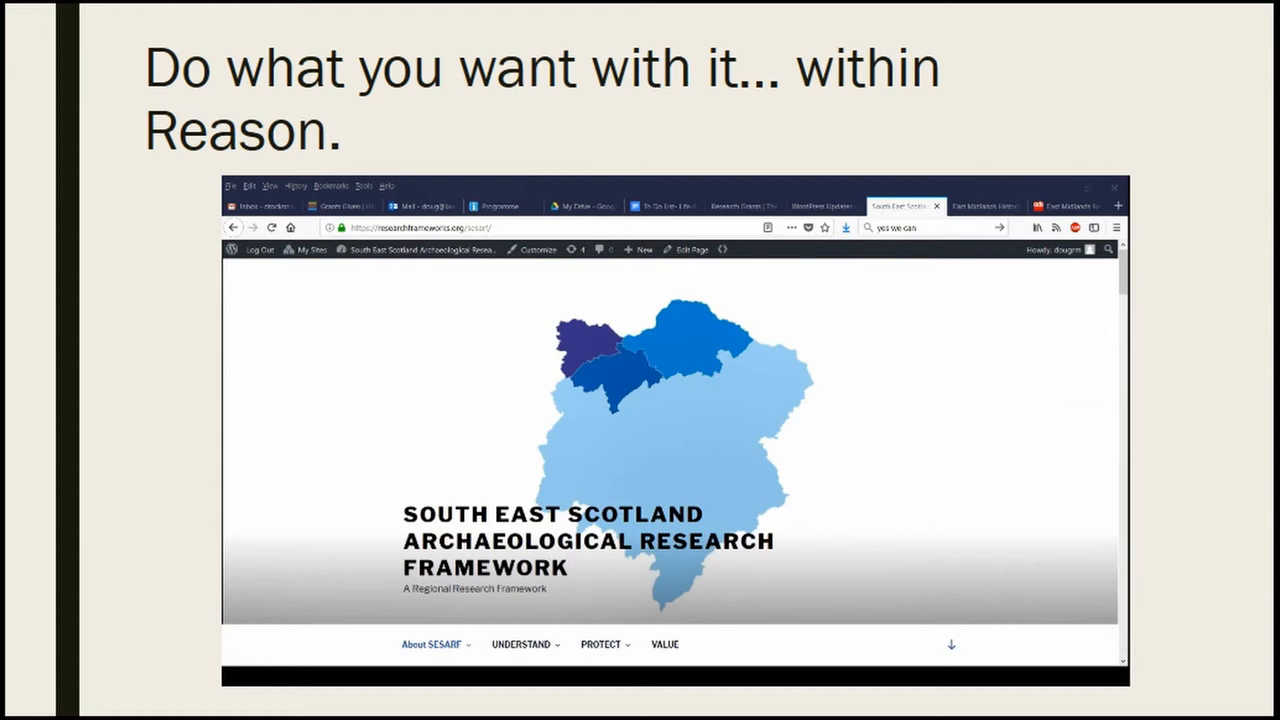
Step: Advance to the Content 'Versions' slide with the VALUE page citation box
key("Right")
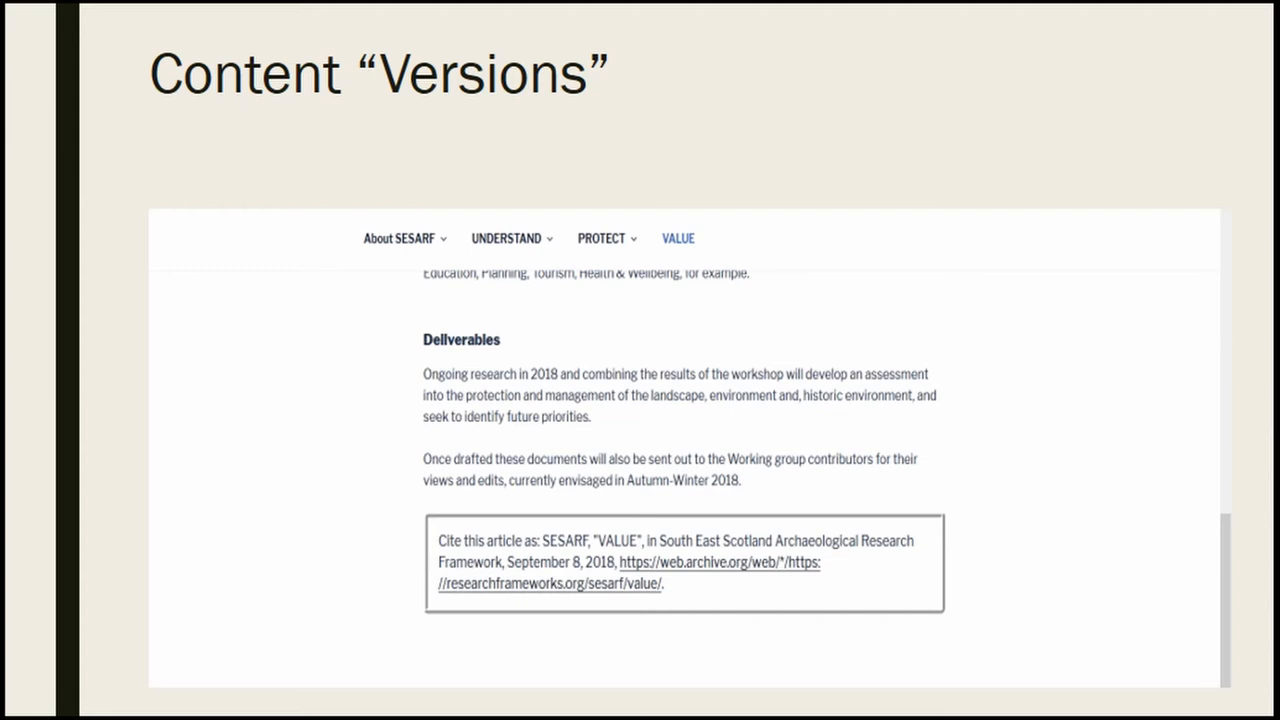
Step: Advance to The Power of Questions slide and start its Roman Period recording
key("right")
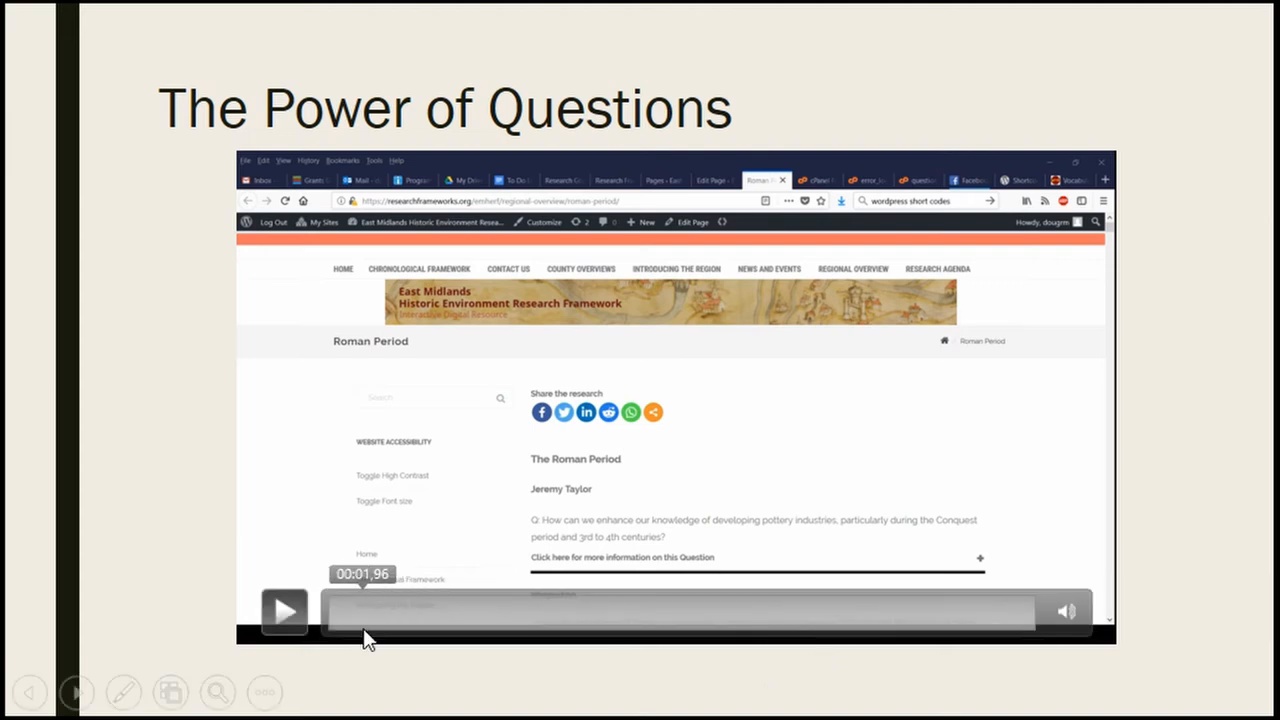
left_click(284, 611)
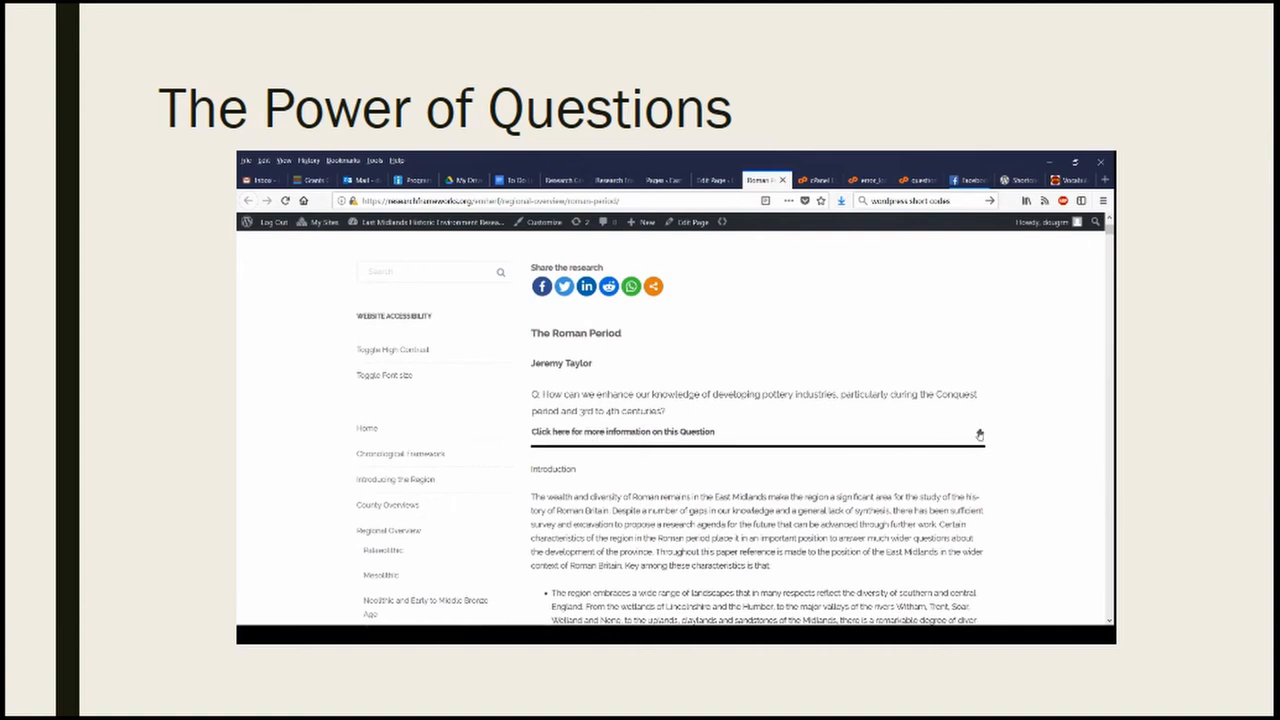
left_click(622, 431)
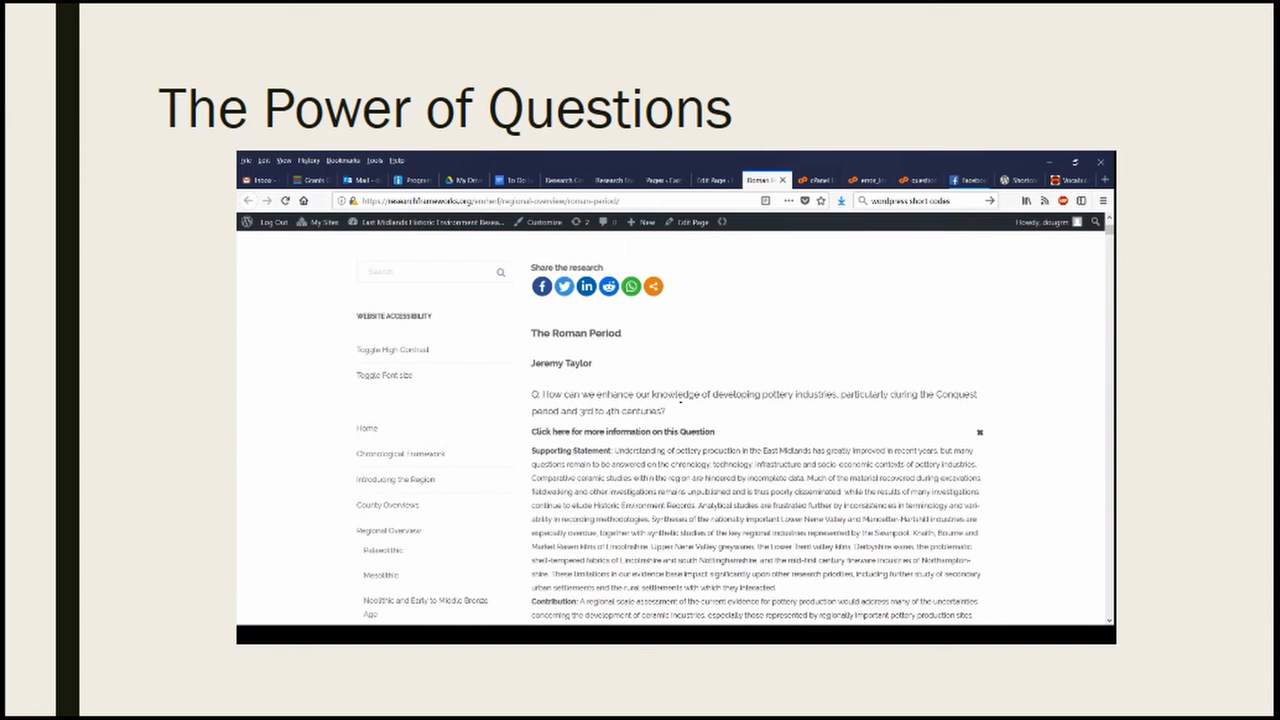
Step: Play through the Roman Period page until a pottery-industries question's status details expand
scroll("down", 3)
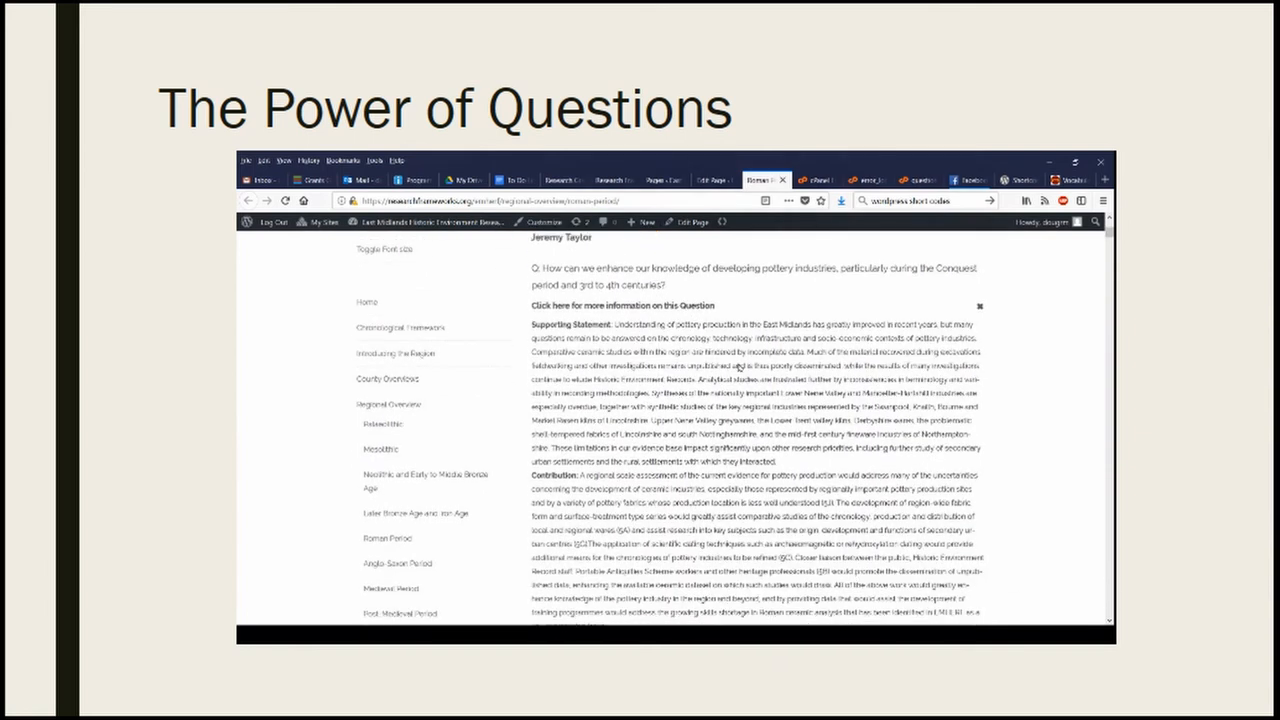
scroll("down", 3)
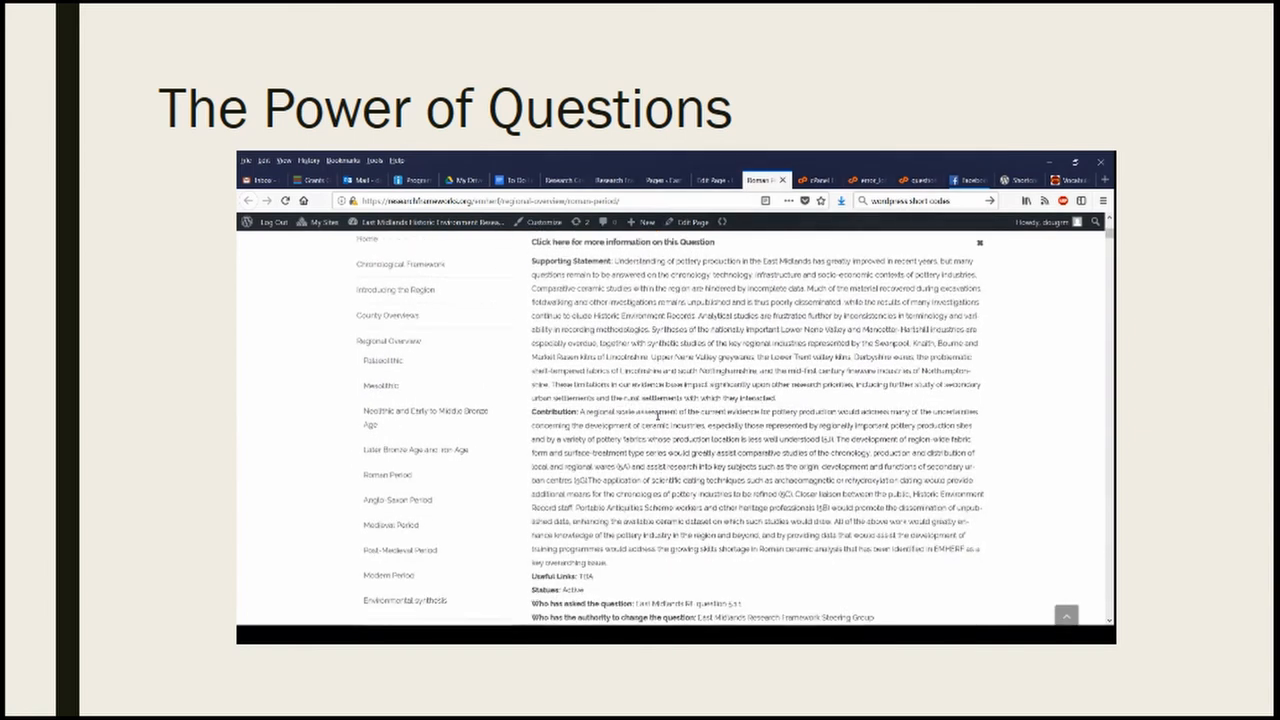
scroll("down", 3)
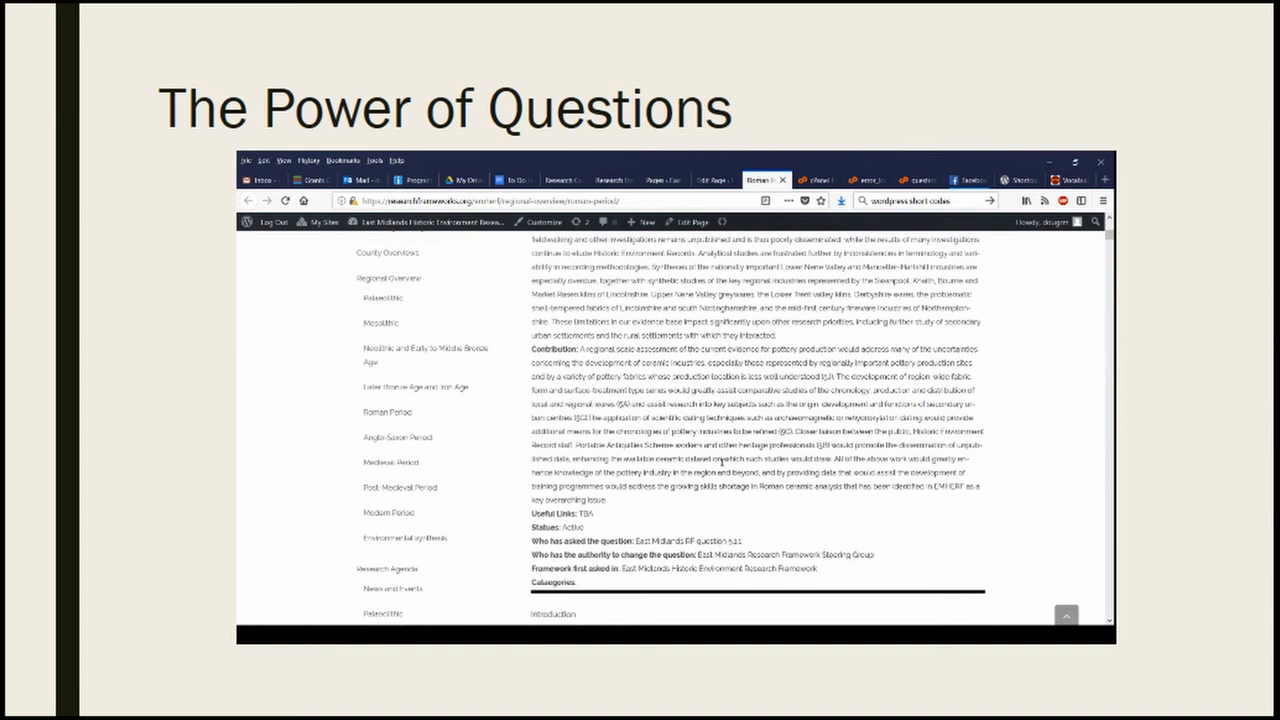
scroll("down", 3)
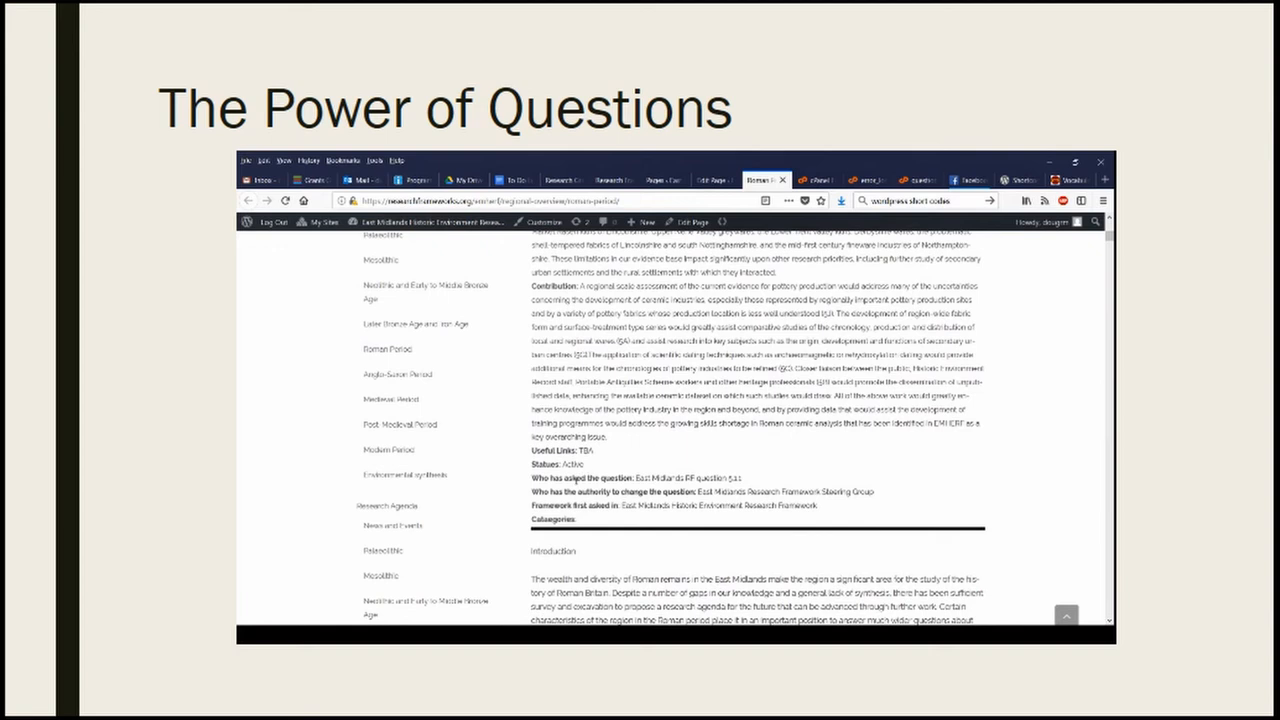
double_click(556, 464)
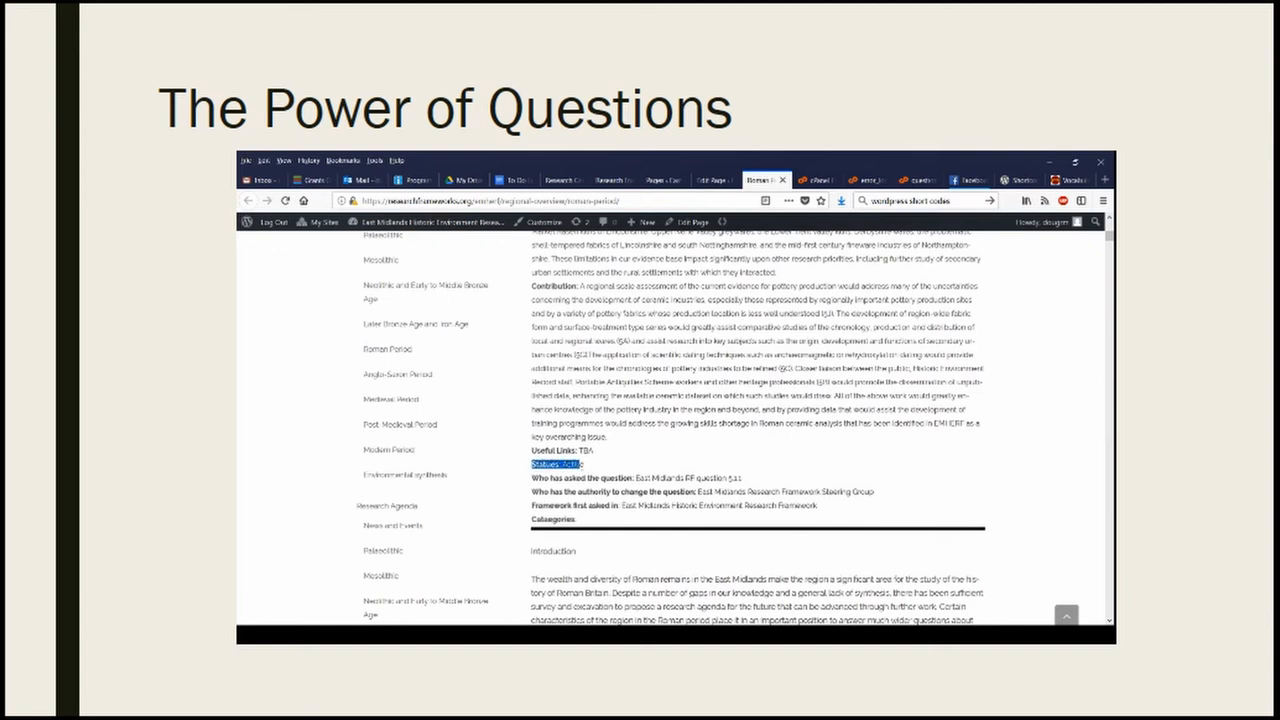